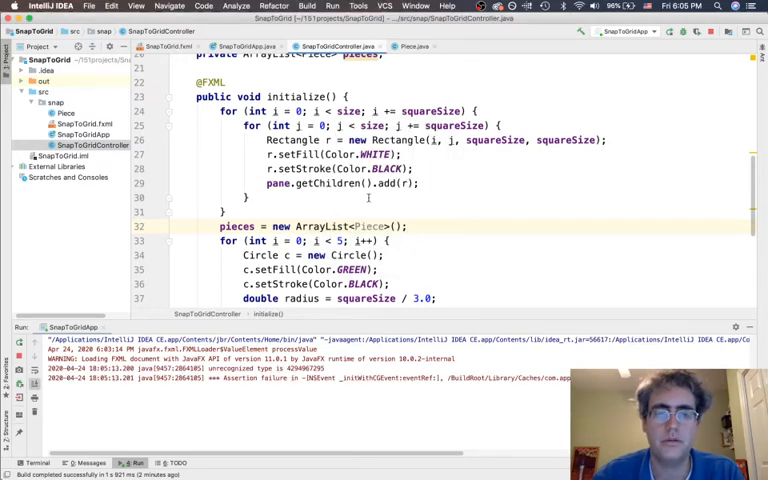
- Add c.setOnMousePressed calling pressed(event, p), then start the dragged handler line
scroll("down", 3)
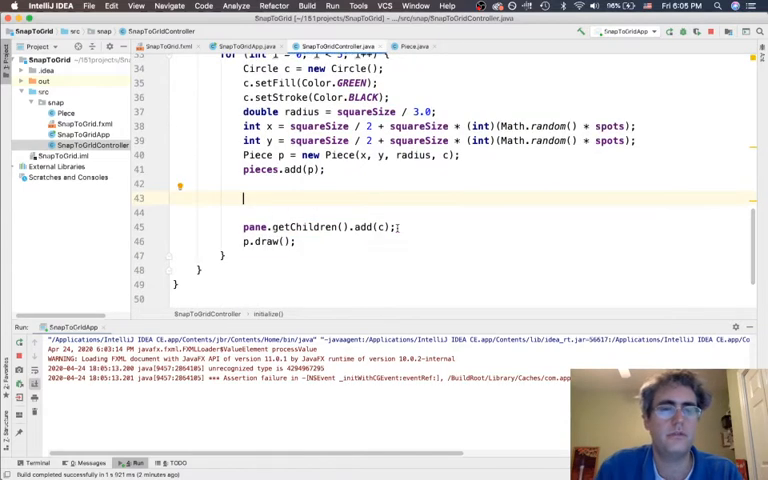
type("c.")
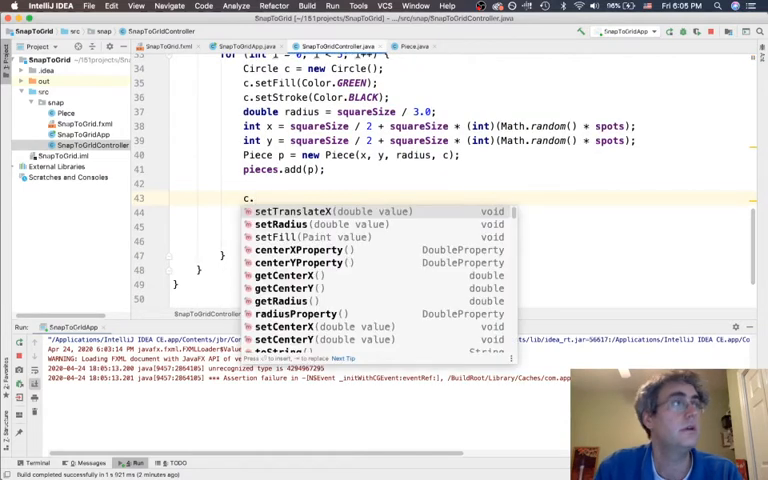
type("set")
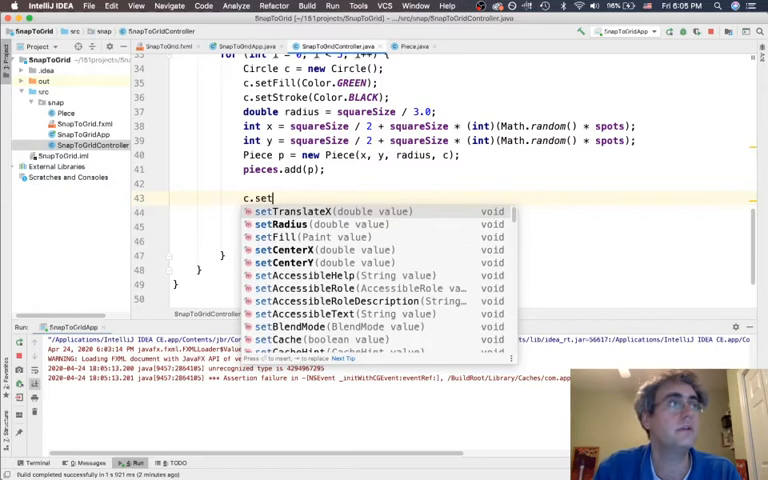
type("OnMouse")
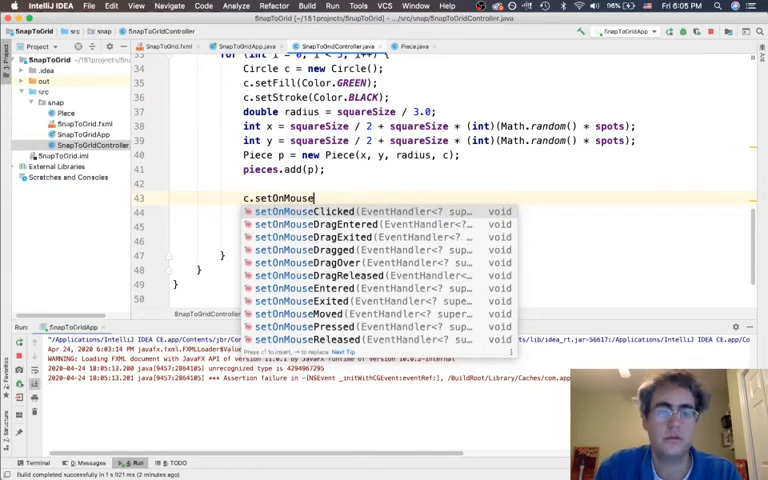
left_click(300, 314)
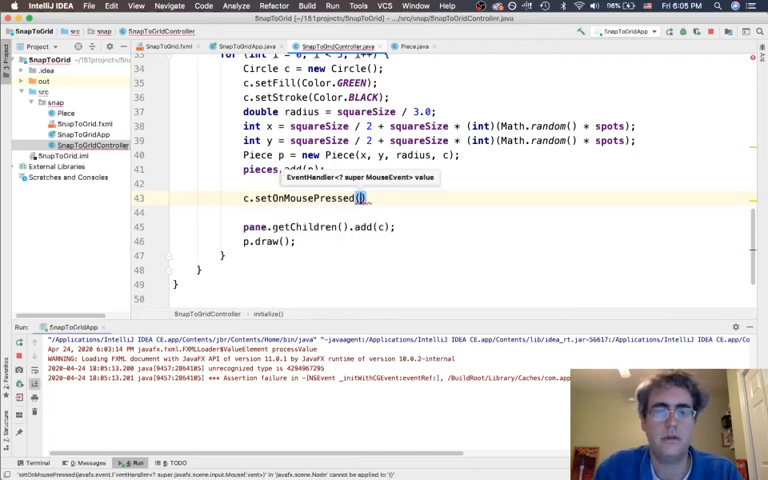
type("event ->")
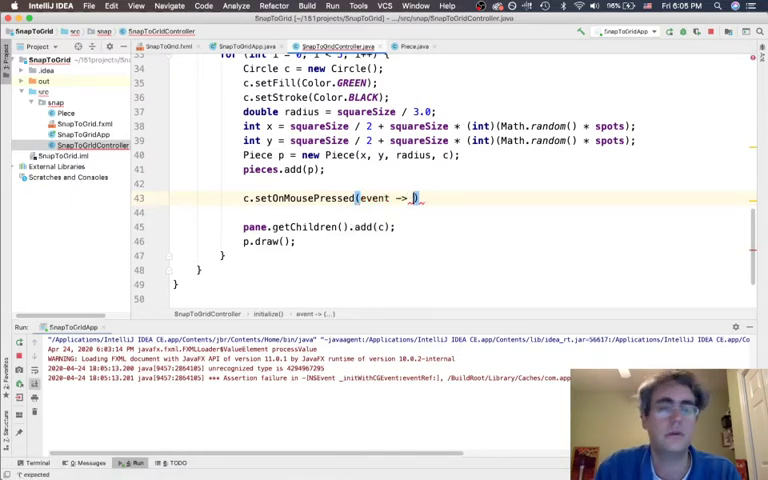
type("pressed")
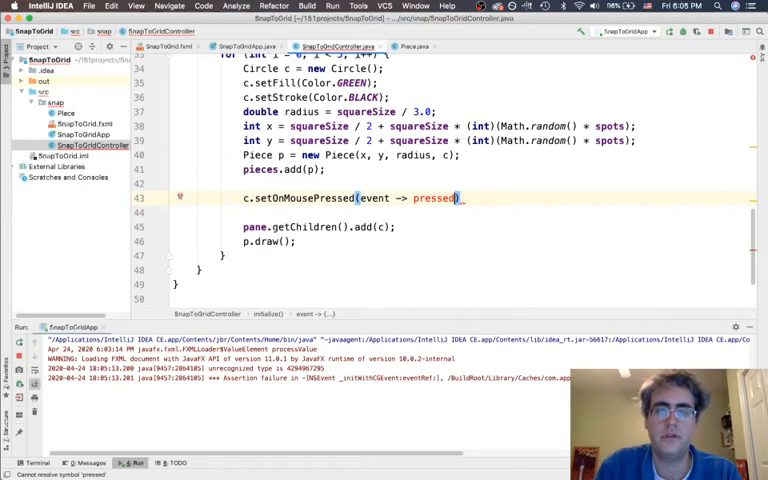
type("(event)")
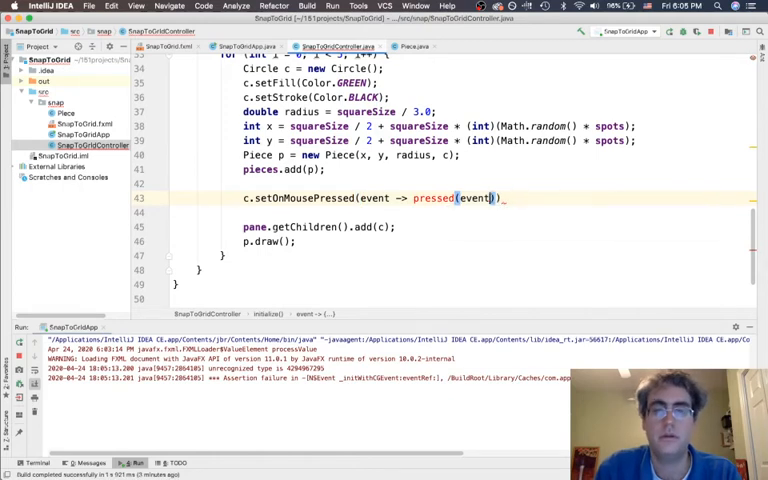
type(", p")
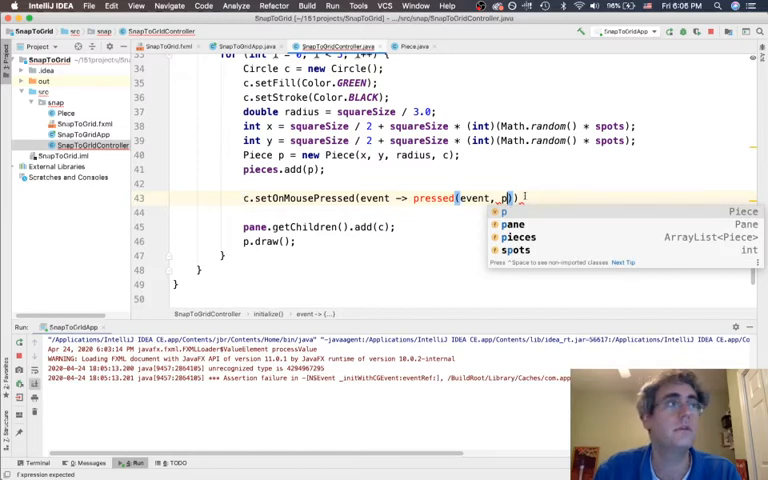
type(";")
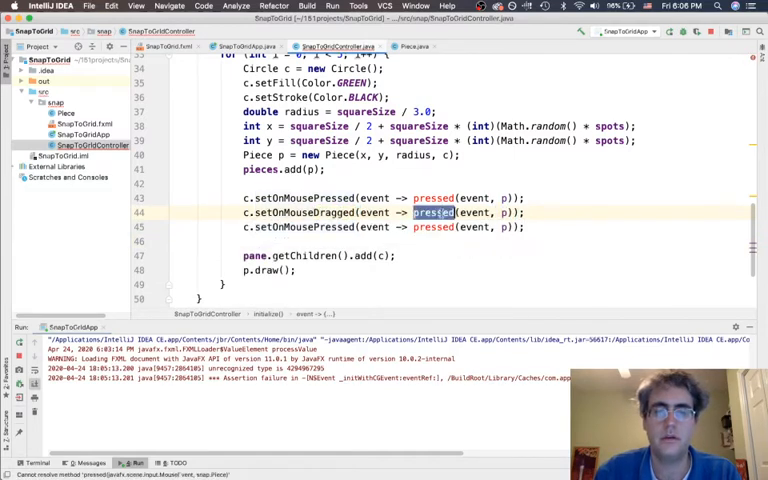
type("dragged")
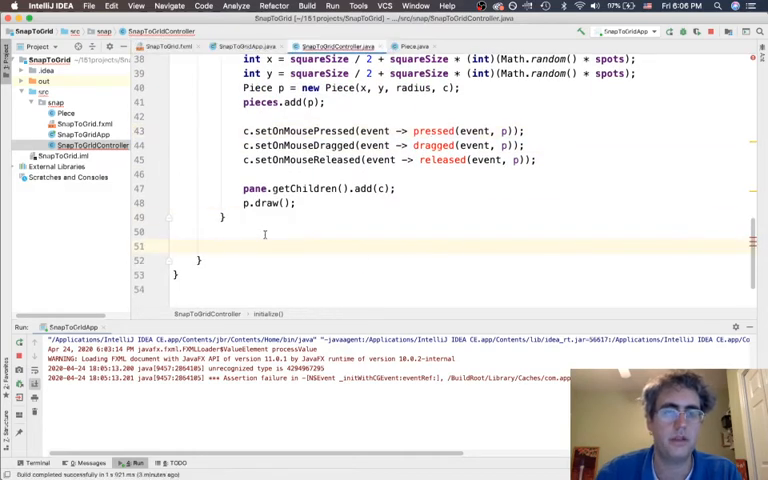
- Declare the pressed(MouseEvent event, Piece p) method
scroll("up", 3)
type("public void pressed")
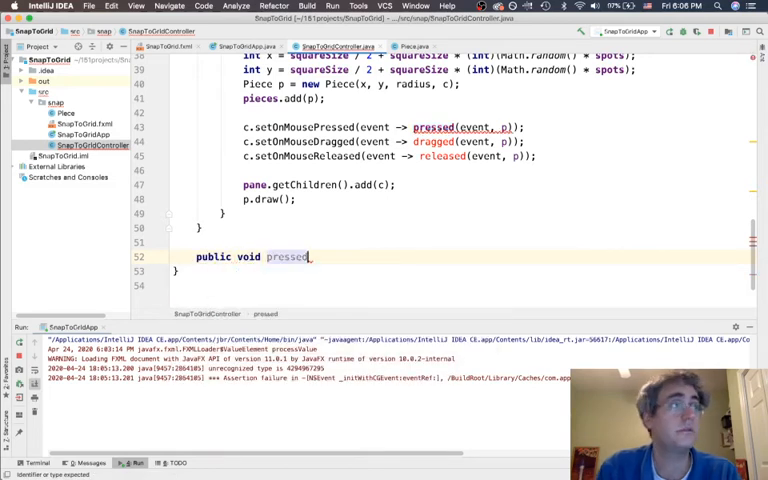
type("()")
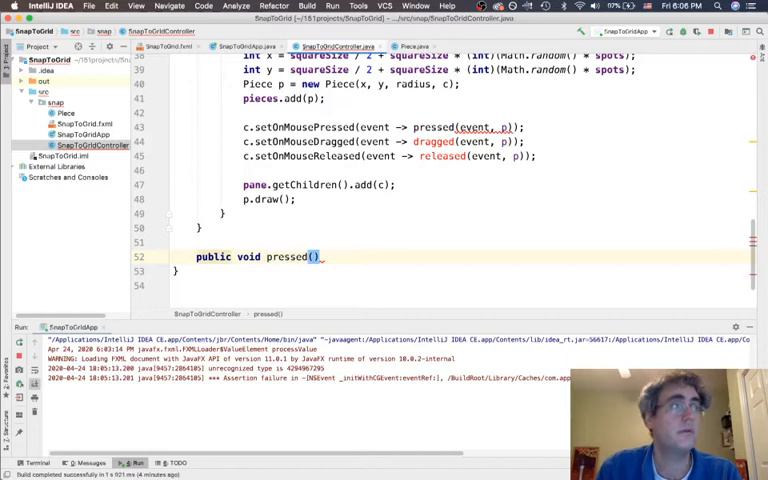
type("MouseEvent event, Piece p")
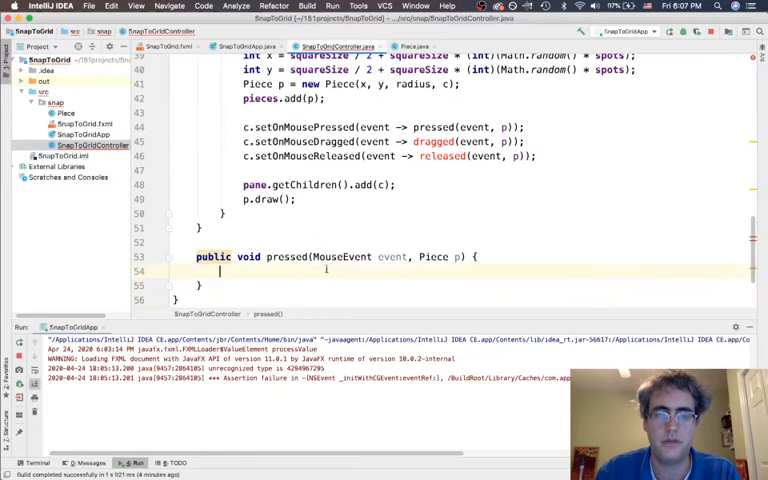
- Make pressed() call p.setColor(Color.DARKGOLDENROD)
scroll("down", 3)
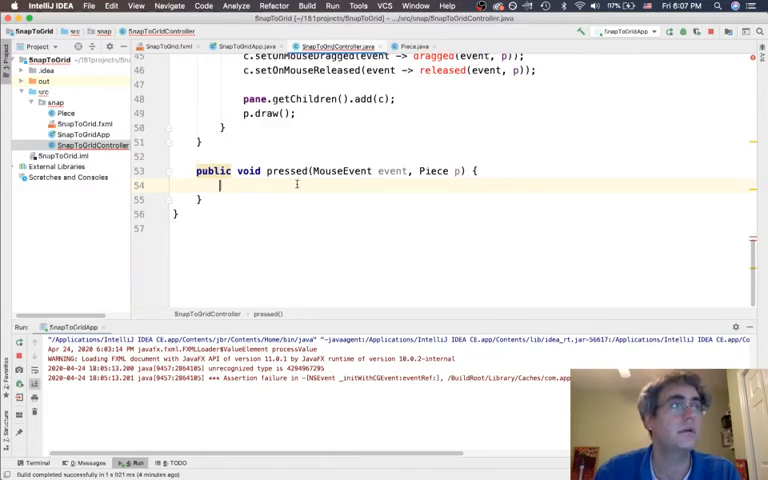
type("p.")
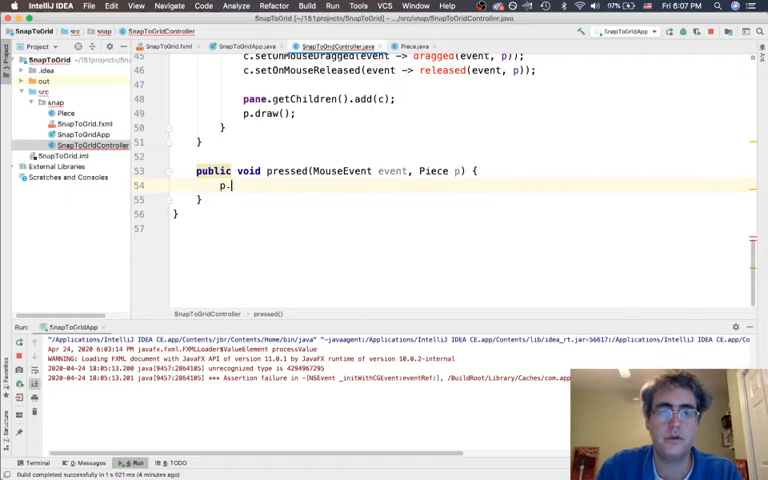
type("setColor(")
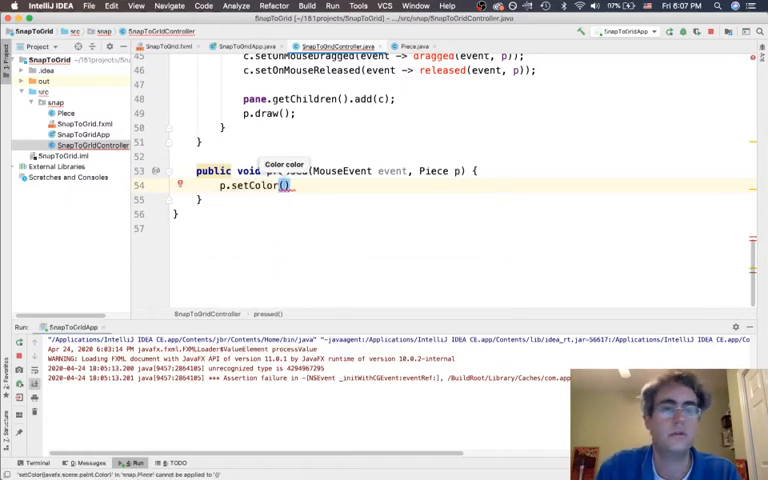
type("Color.D")
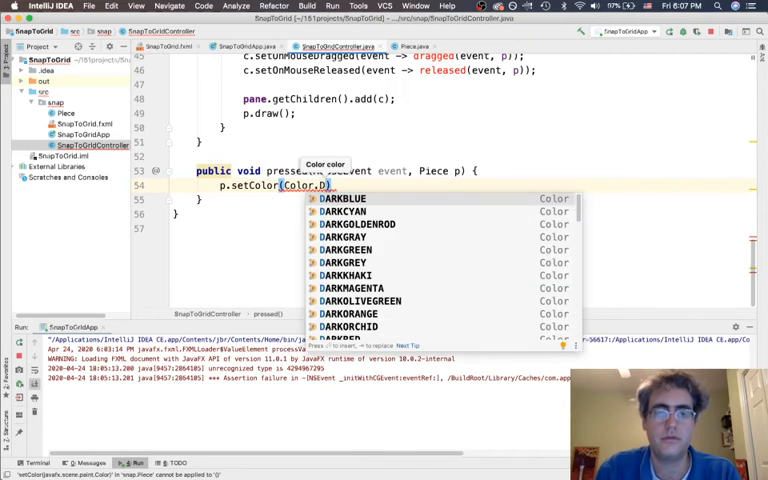
type("ark")
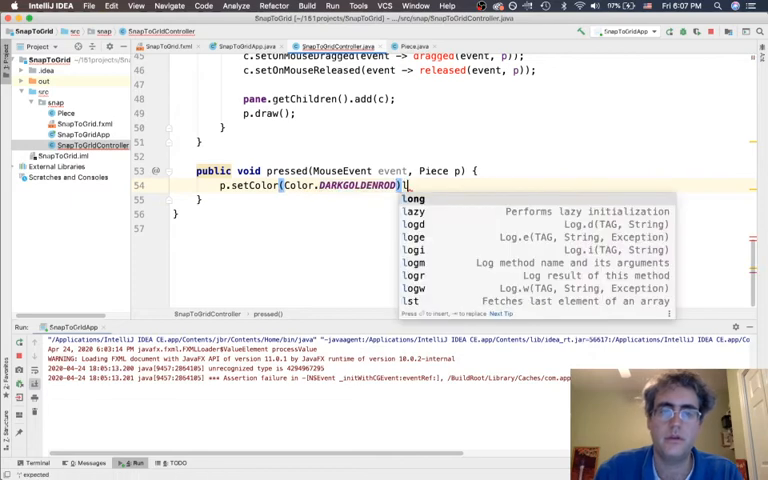
key("Escape")
type(";")
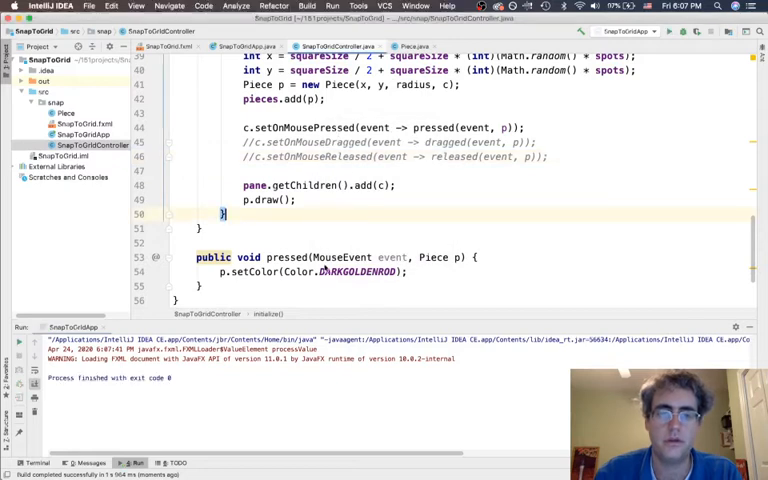
- Declare public void dragged(MouseEvent event, Piece p)
scroll("down", 3)
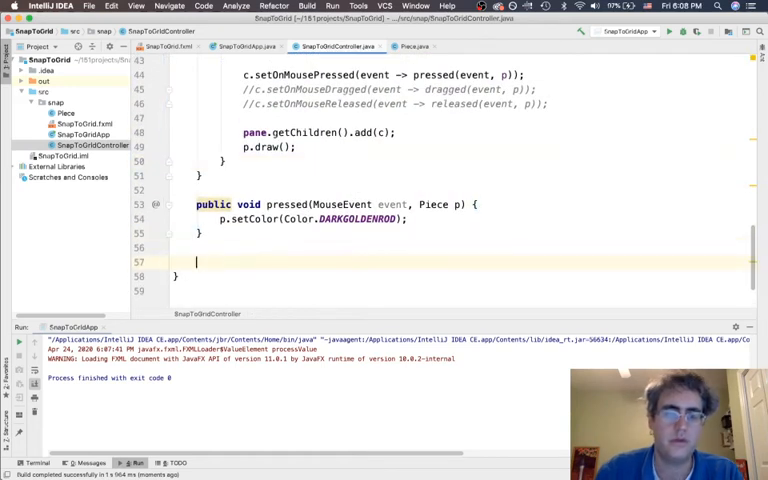
type("p")
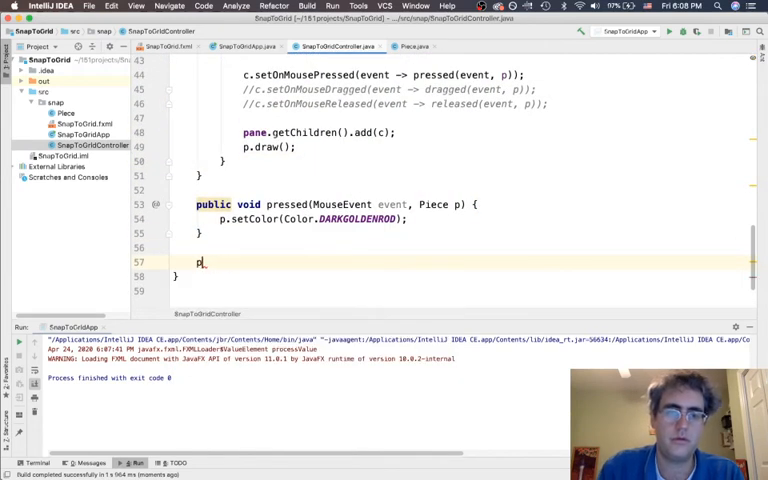
type("ublic void")
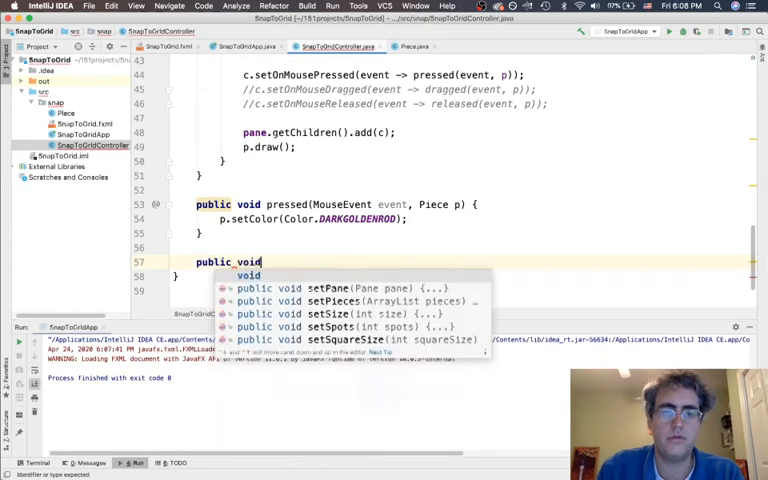
type("dragged(MouseEvent event, Piece p) {")
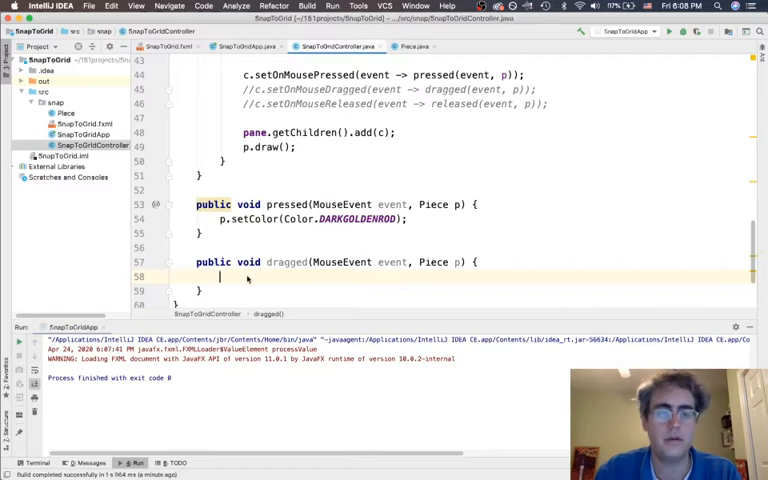
- Fill dragged() with p.setX/p.setY offsets by event x and y, then p.draw()
double_click(392, 262)
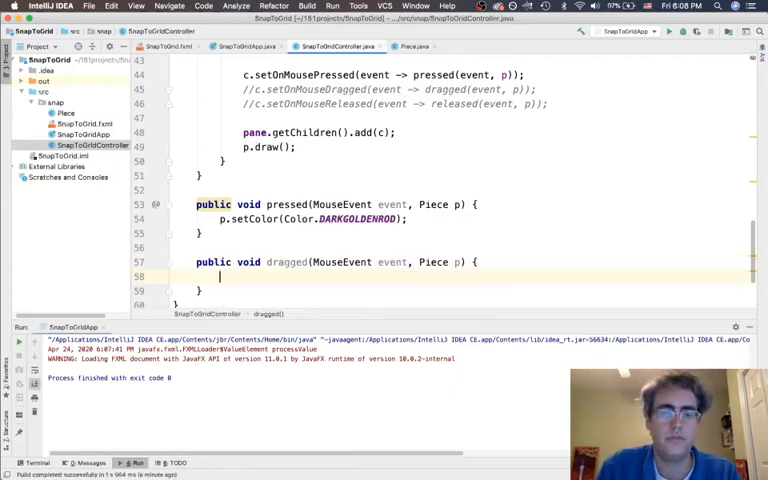
type("p.setX(")
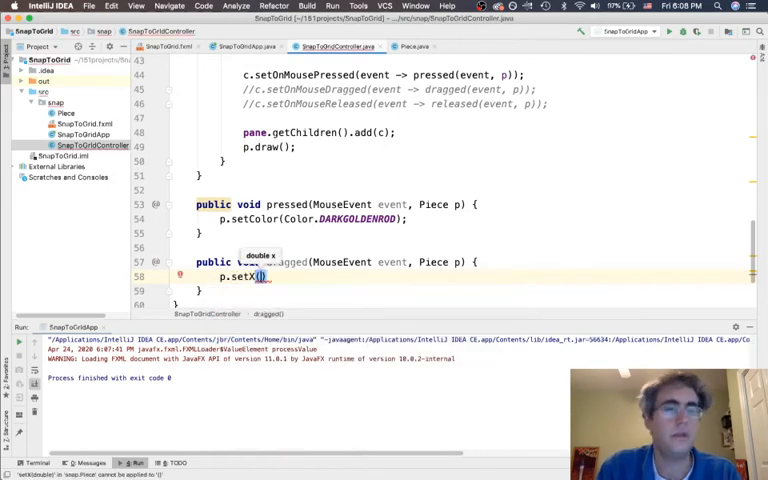
type("p.getX(")
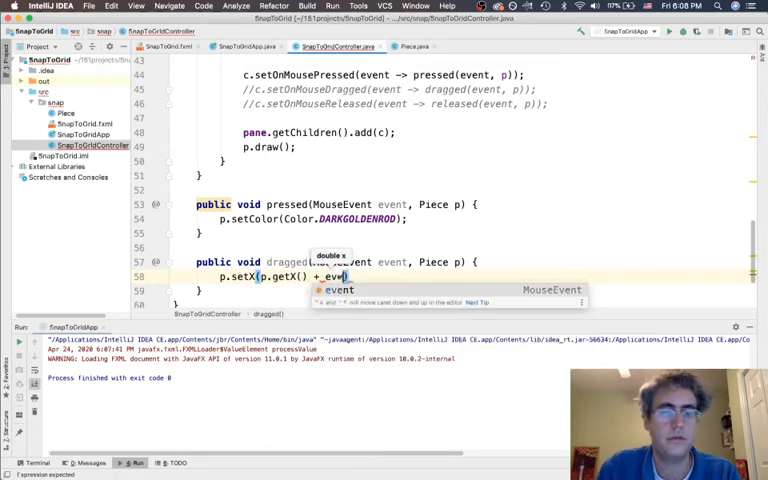
type(".getX(")
type("p.setY(p.getY() + event.getY());")
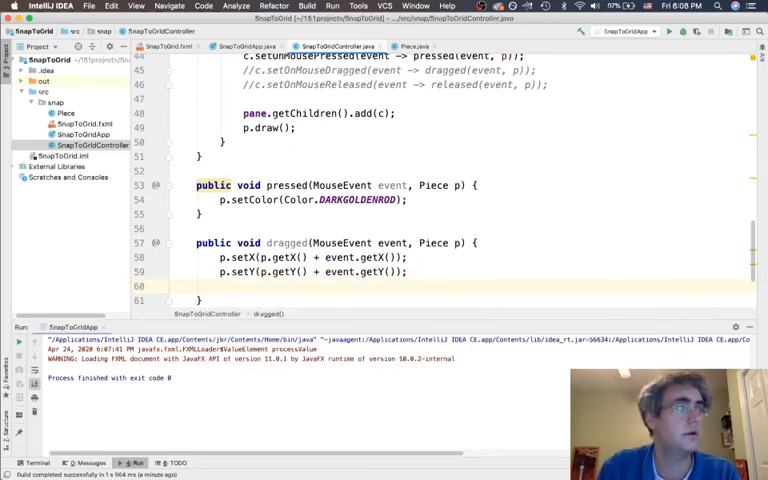
type("b.d")
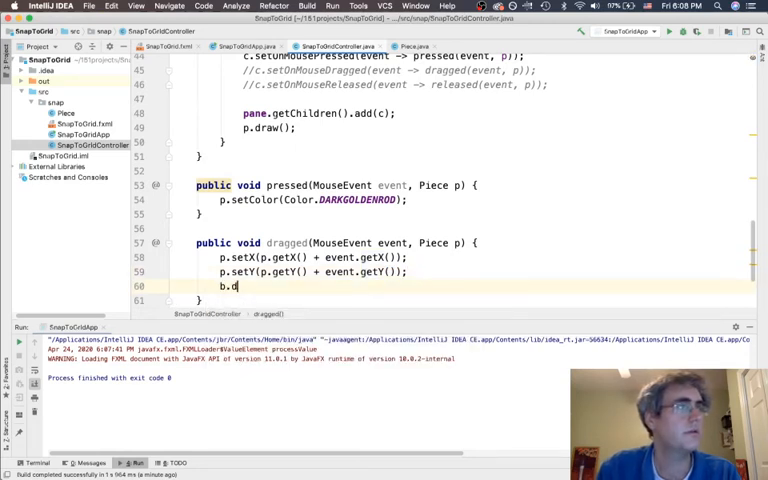
type("raw();")
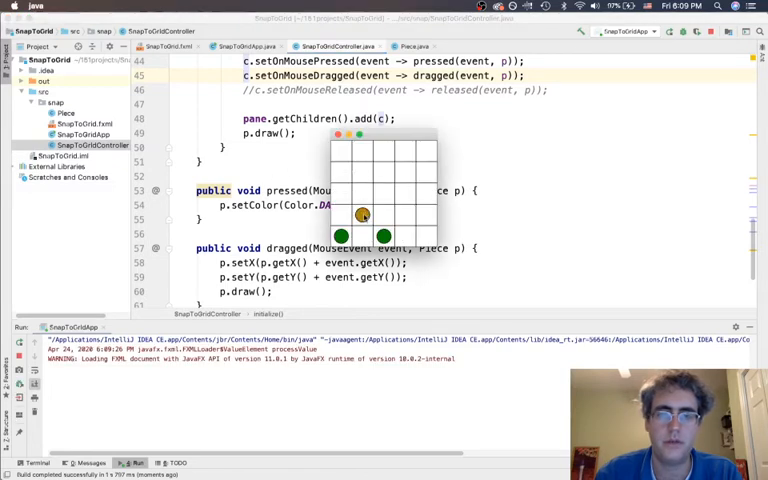
- Drag the goldenrod piece across two grid positions to test dragging
left_click_drag(362, 216, 385, 166)
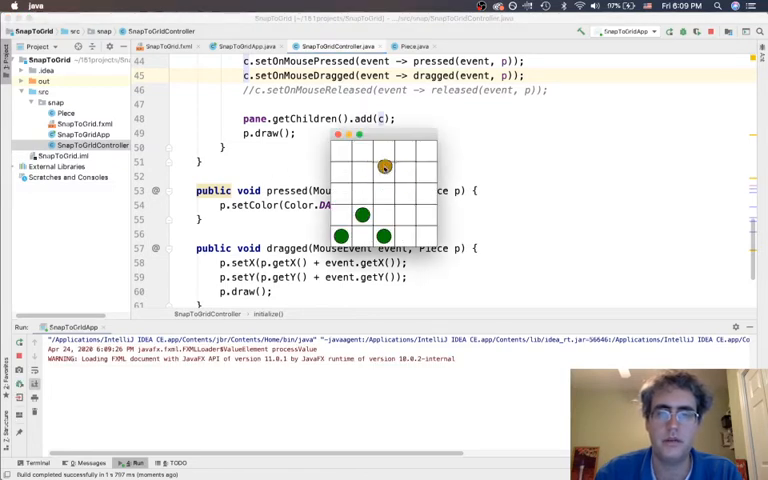
left_click_drag(385, 167, 405, 193)
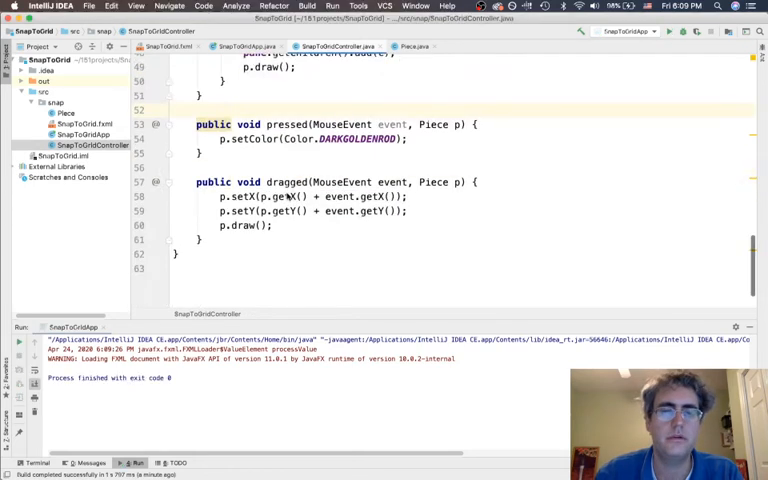
- Declare public void released(MouseEvent event, Piece p) and re-enable the setOnMouseReleased line
scroll("up", 3)
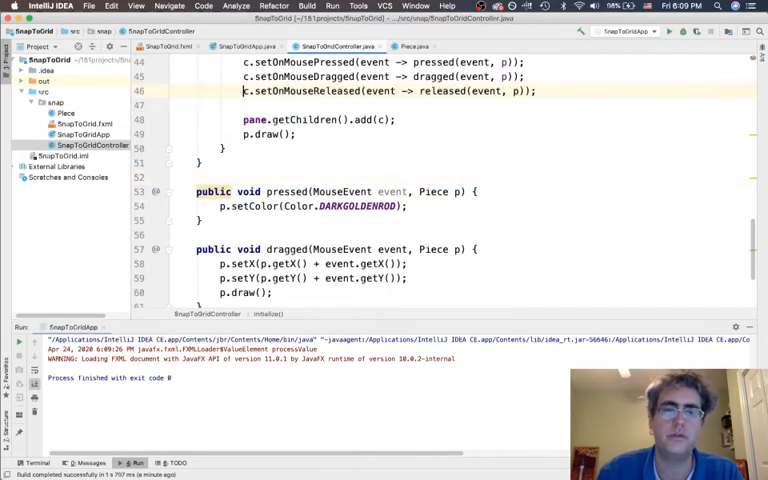
scroll("down", 3)
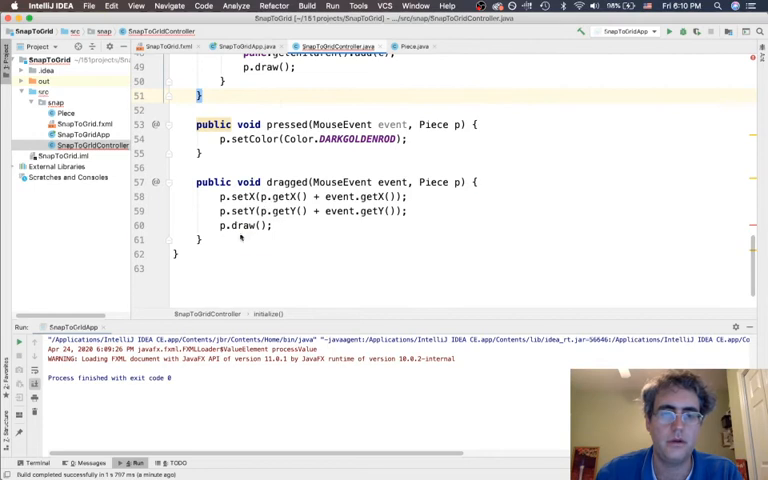
type("public void resea")
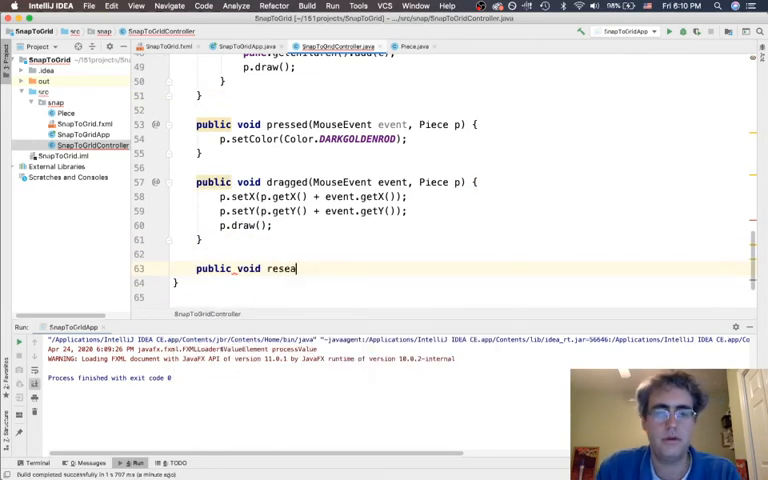
type("leased")
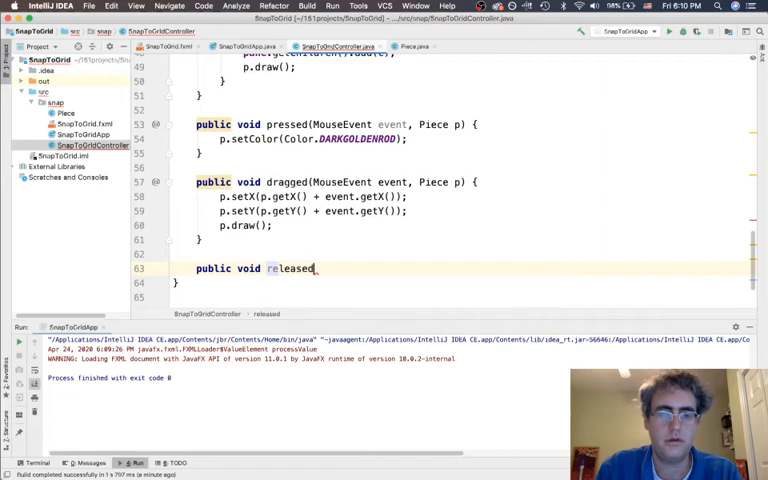
type("(MouseEvent event,")
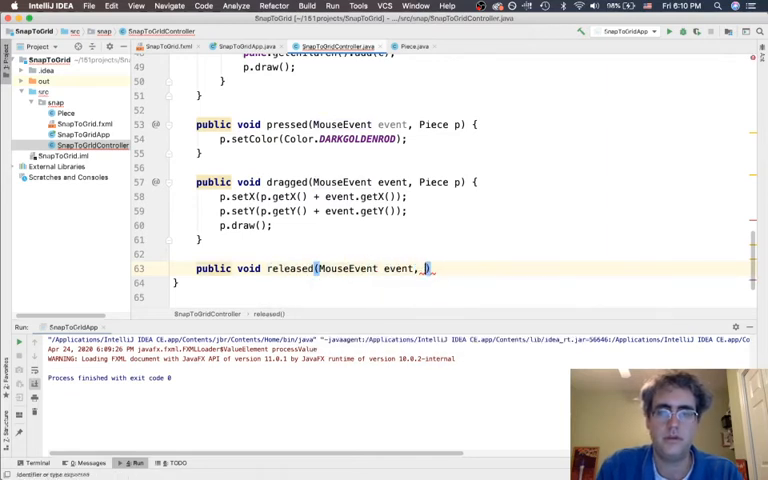
type("Piece p")
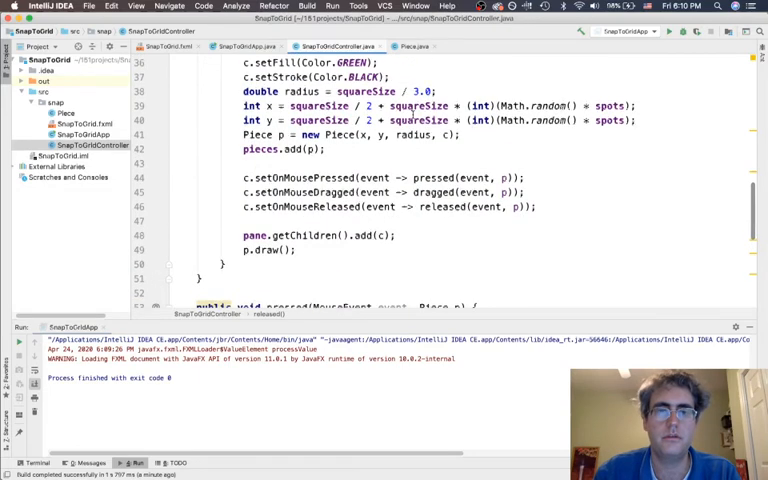
scroll("up", 3)
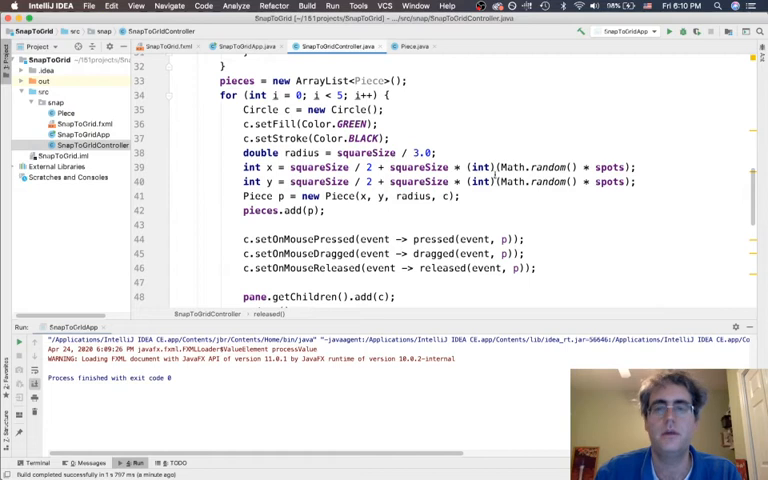
left_click_drag(502, 166, 635, 166)
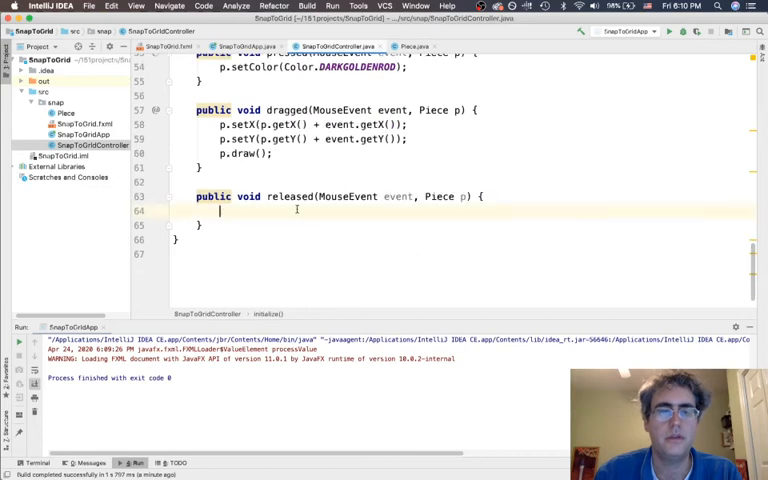
- Add int gridx = (int)p.getX() / squareSize; inside released()
type("int")
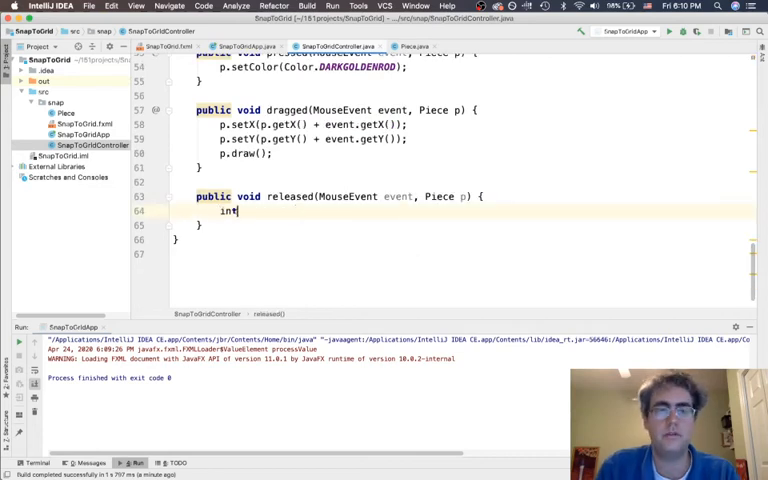
type("grid")
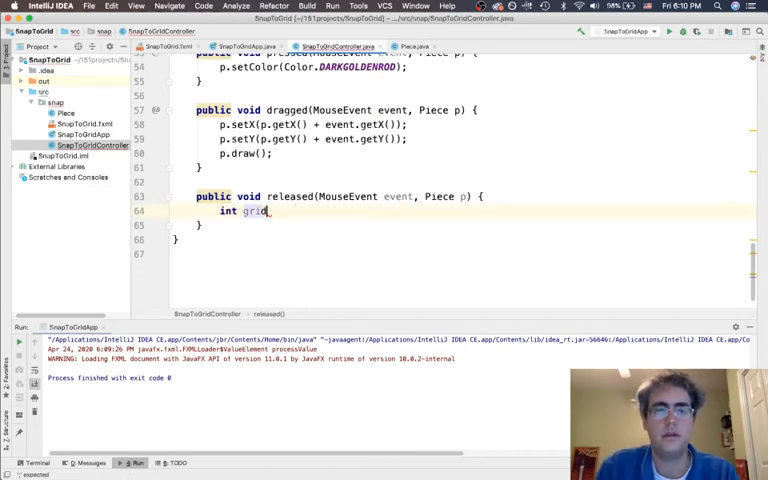
type("x =")
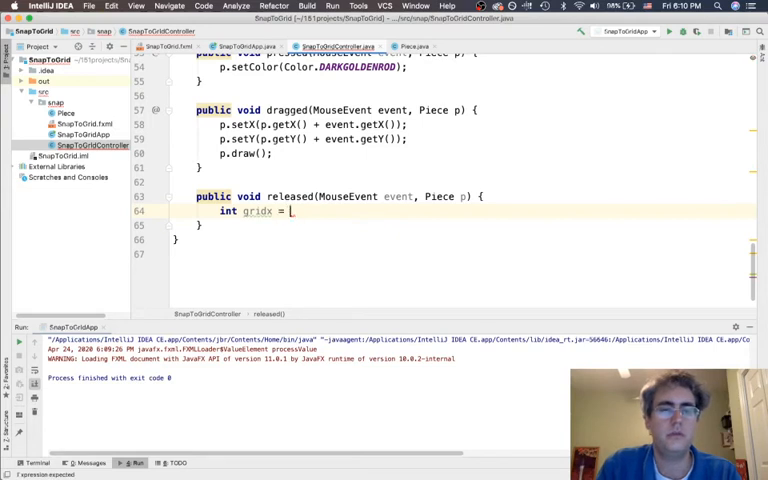
type("(int)")
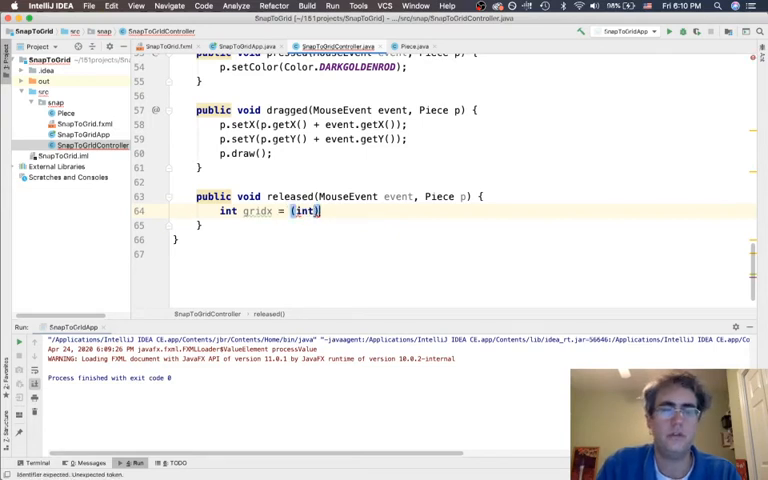
type("p")
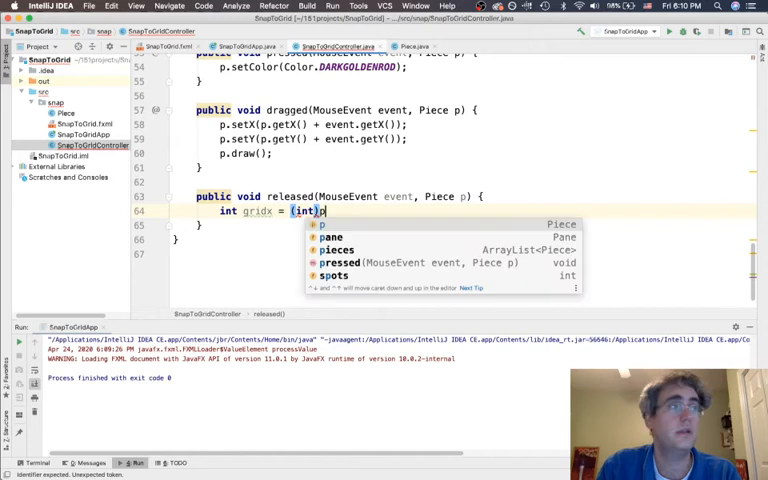
type(".getX() /")
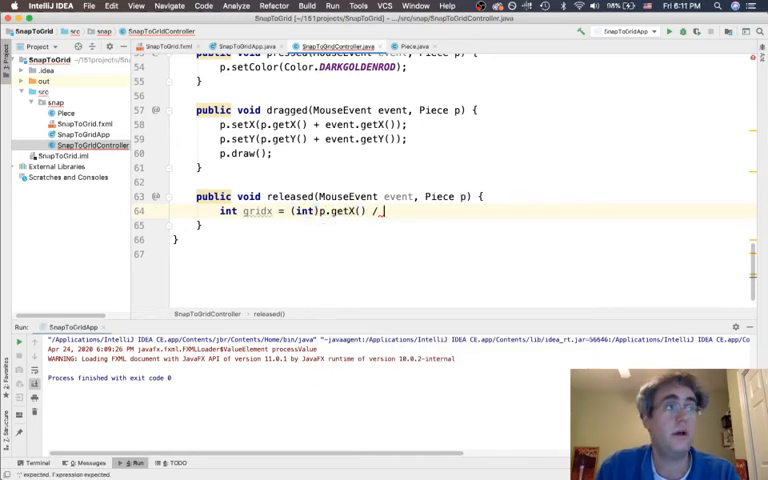
type("_squareSize;")
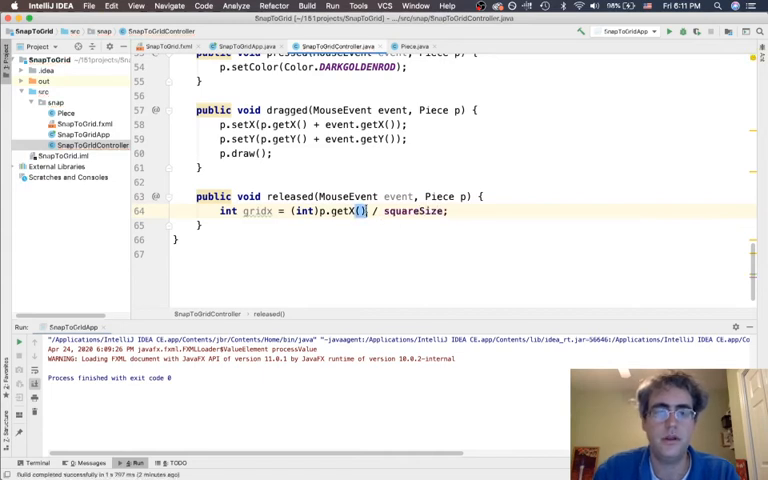
- Check the gridx expression and add int gridy = (int)p.getX() / squareSize;
double_click(344, 211)
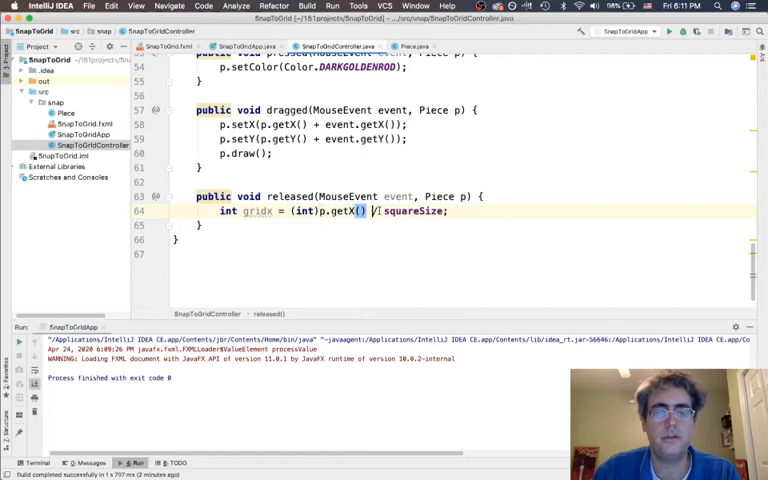
double_click(412, 211)
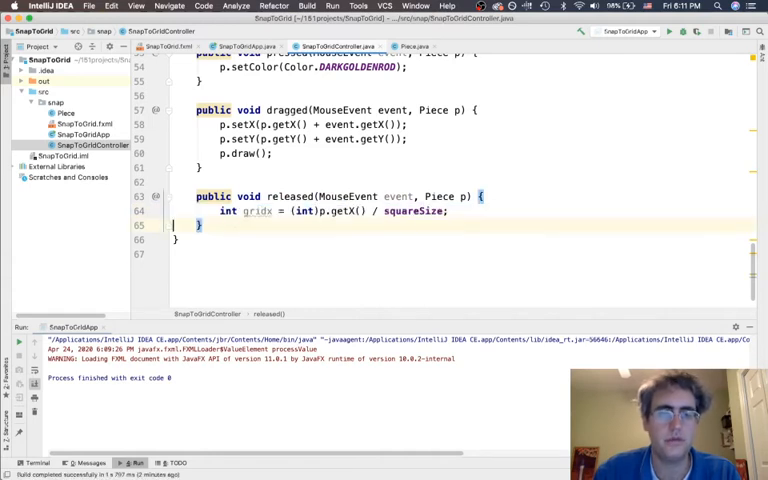
type("int gridy = (int)p.getX() / squareSize;")
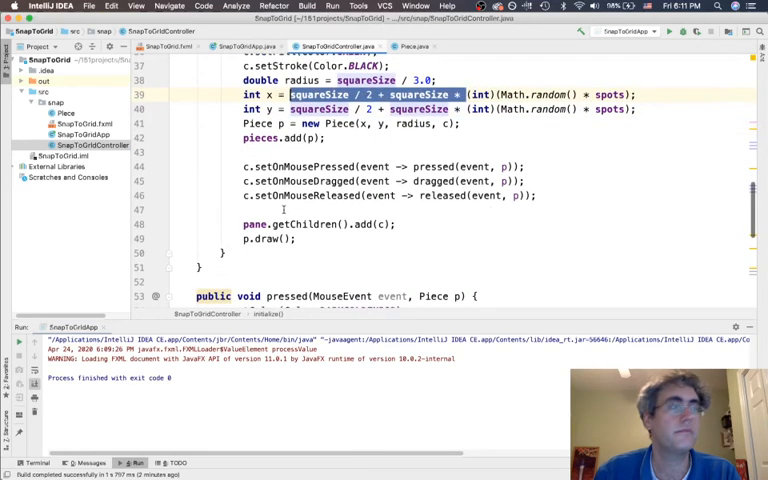
- Set p's x and y to squareSize / 2 + squareSize * gridx/gridy, then redraw
scroll("down", 3)
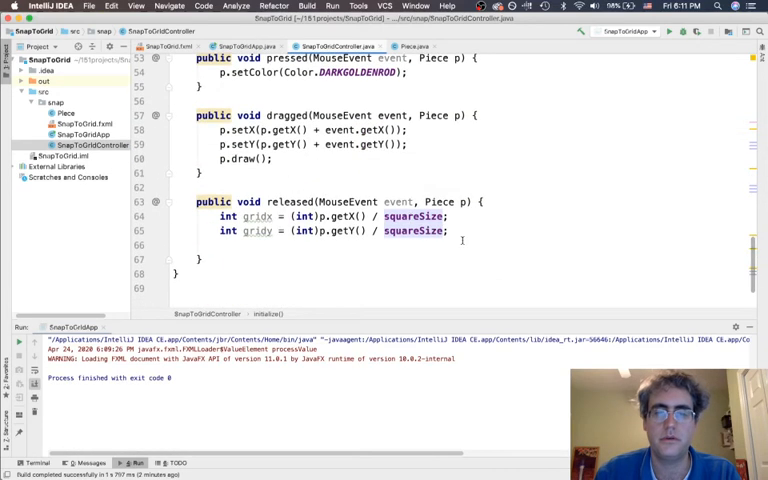
type("p")
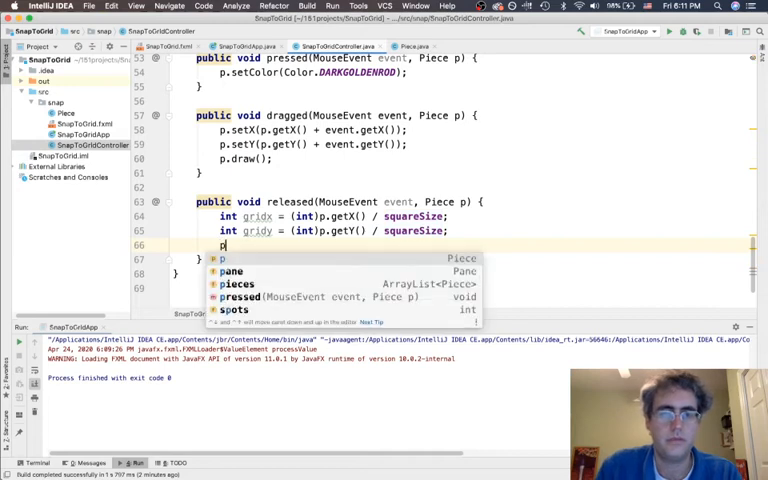
type(".setX(squareSize / 2 + squareSize *")
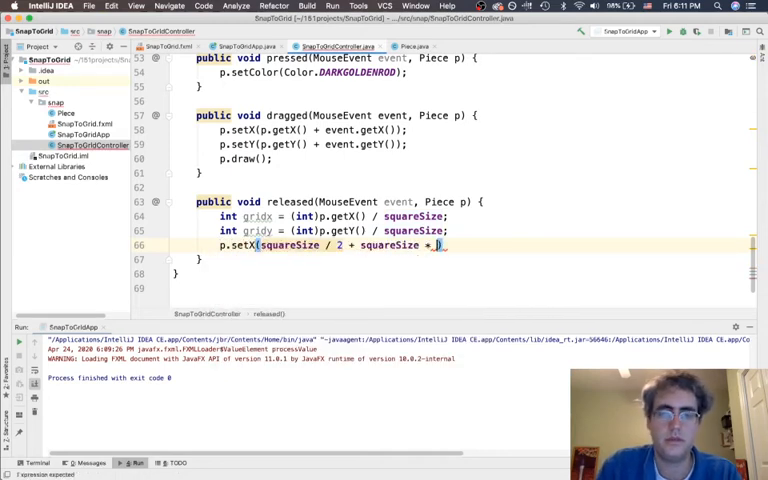
type("gridx)")
type("p.setY(squareSize / 2 + squareSize * gridy);")
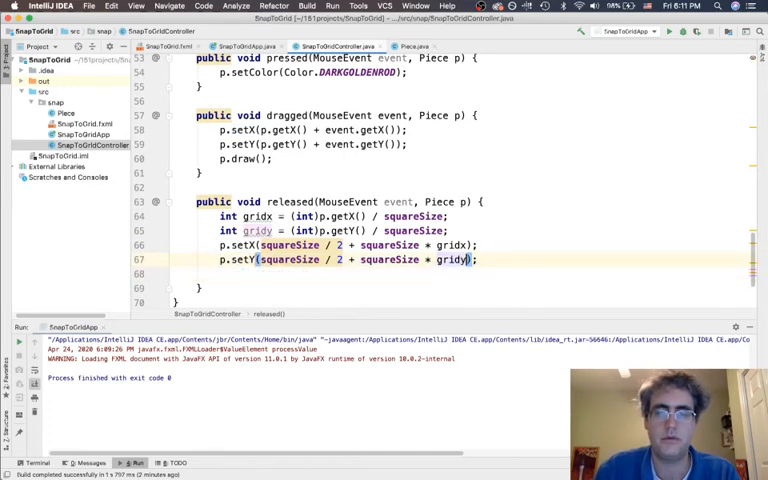
type("p.draw();")
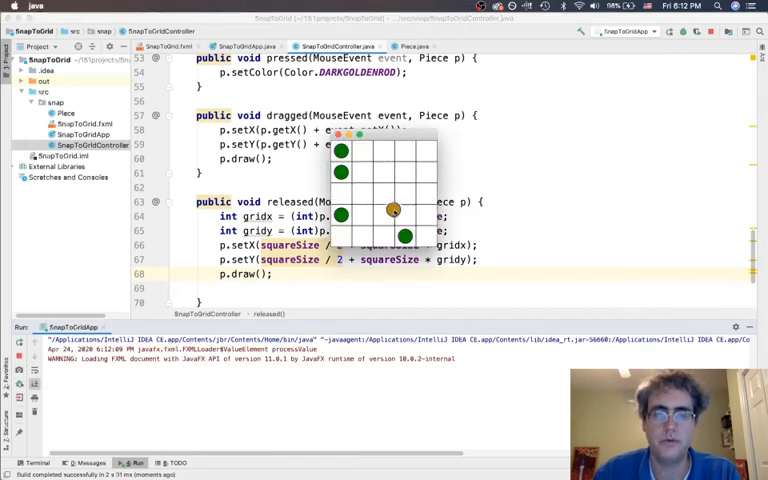
left_click_drag(393, 209, 385, 173)
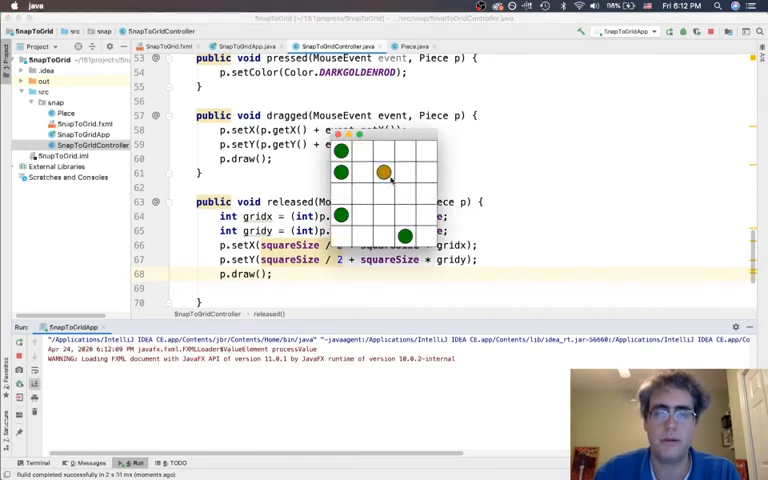
left_click_drag(383, 172, 403, 193)
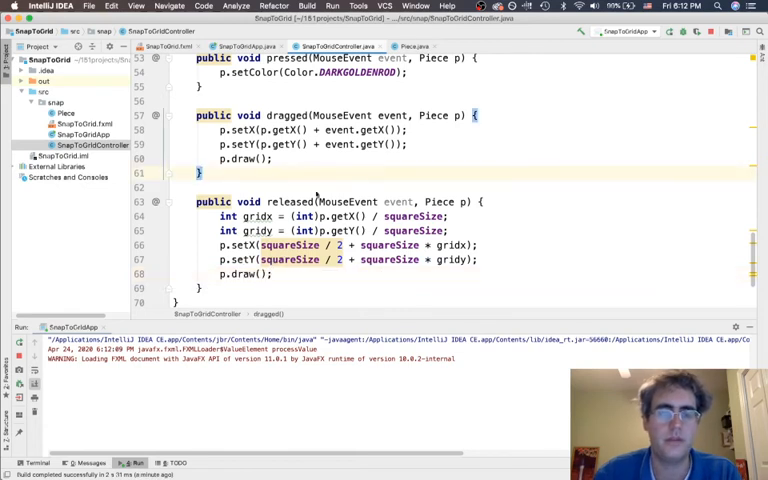
mouse_move(270, 188)
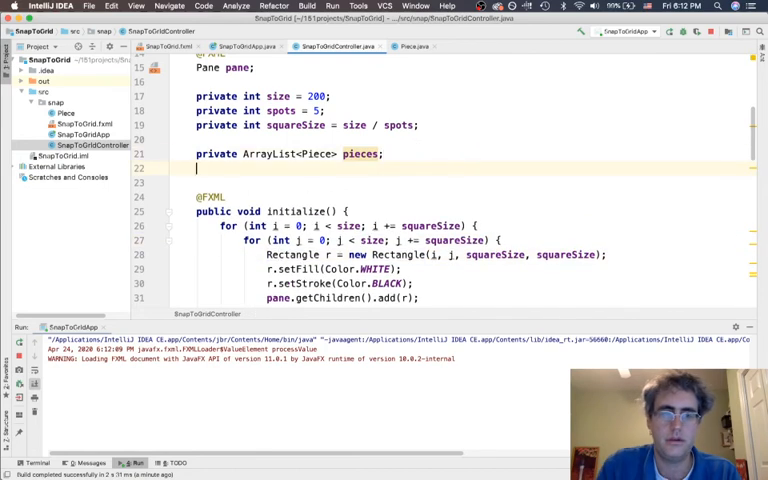
- Declare private Rectangle[][] grid and initialise it as new Rectangle[spots][spots]
type("private")
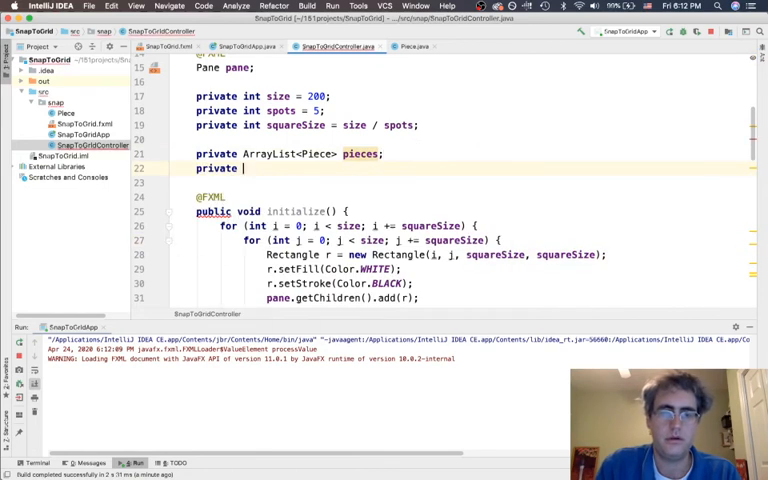
type("Rectangle[][] grid;")
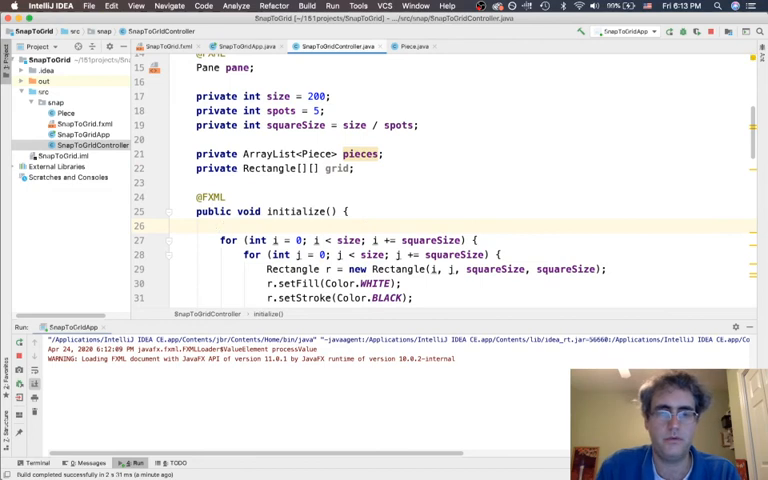
type("grid = new")
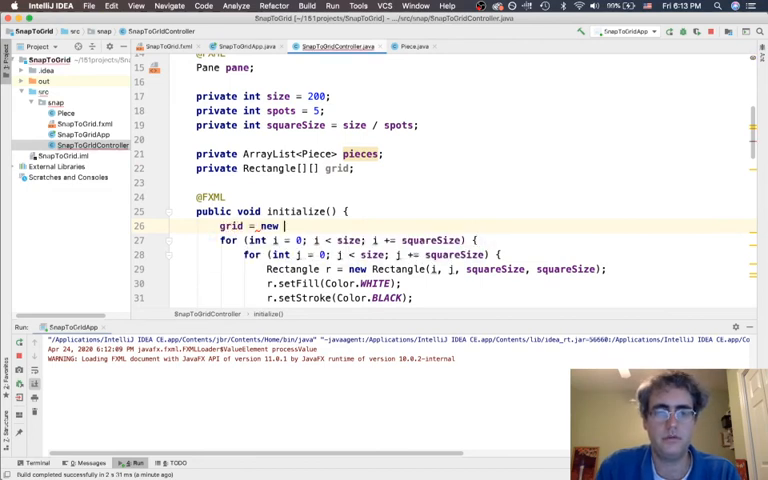
type("Rectangle[][]")
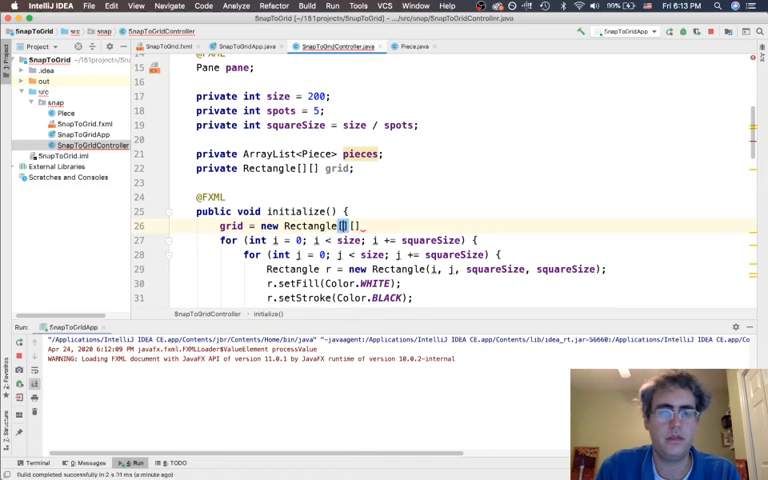
type("spots")
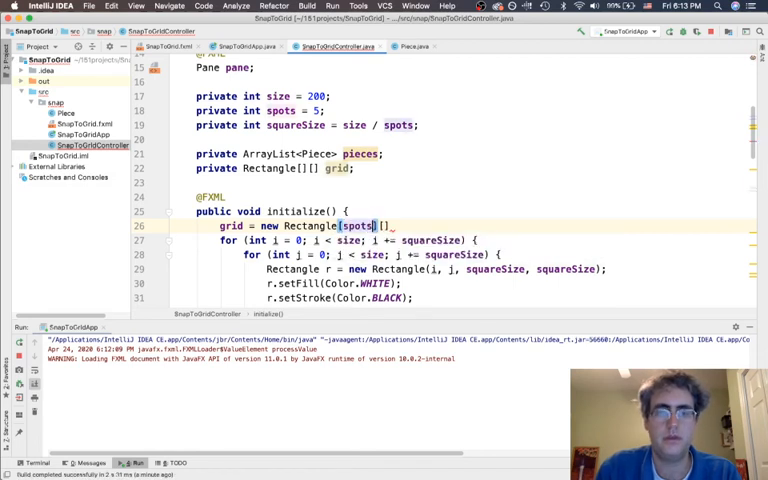
type("spots")
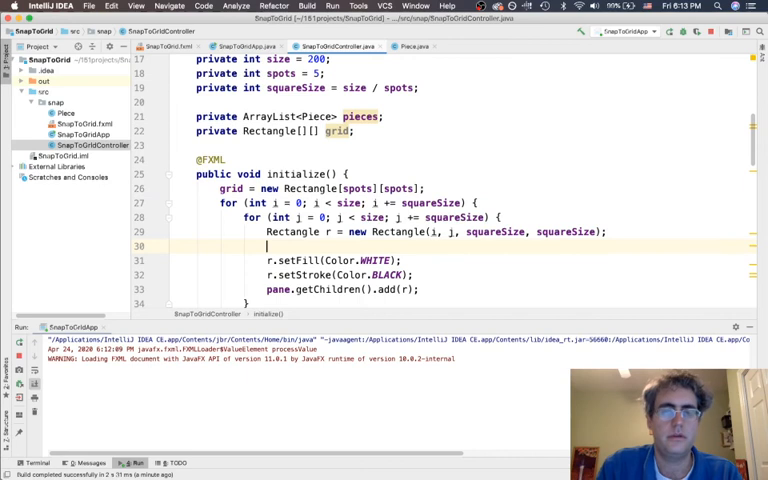
- In the loop, store each rectangle at grid[i / squareSize][j / squareSize]
type("grid")
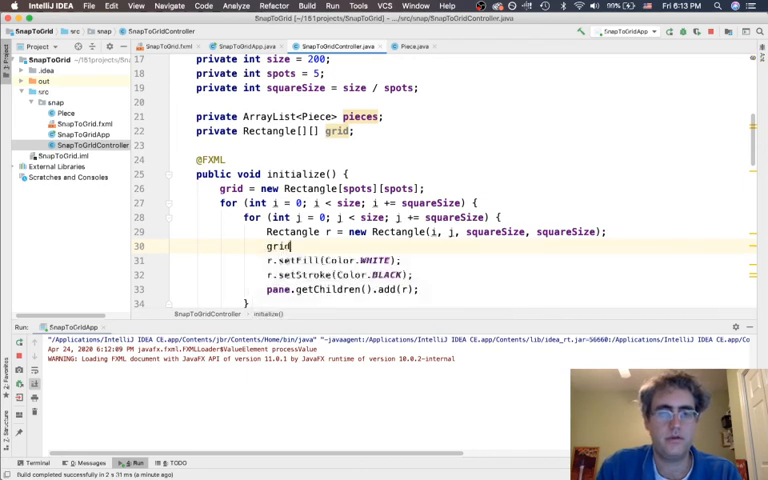
type("[i][]")
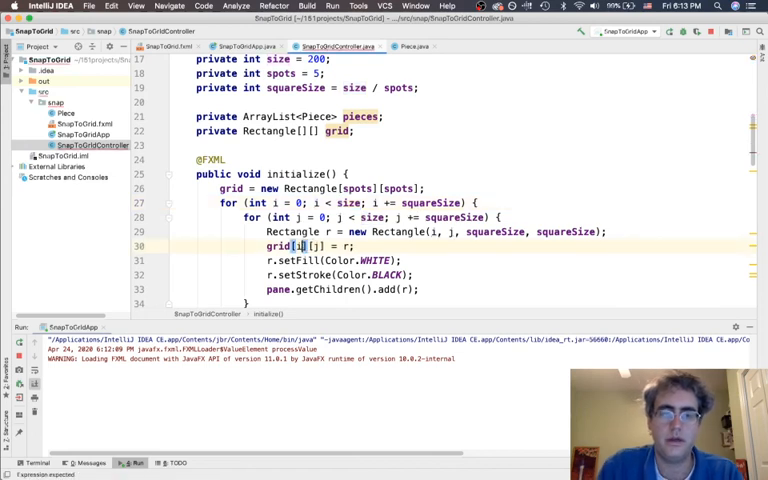
type("/ squareSize;")
type("d")
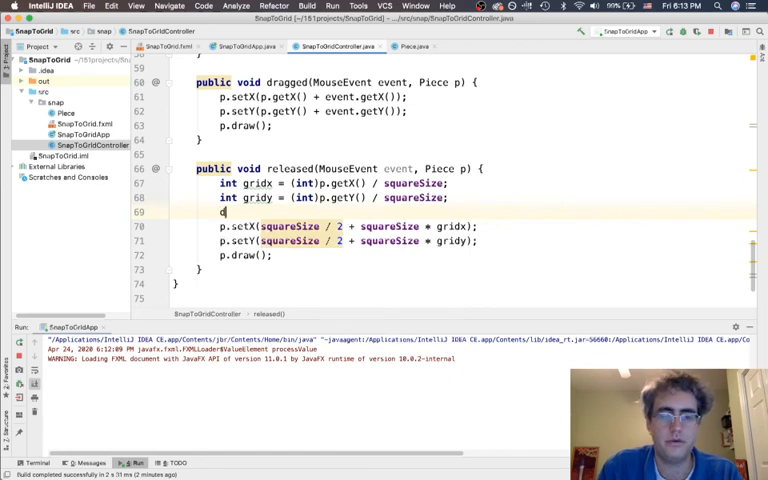
- Add grid[gridx][gridy].setFill(Color.CRIMSON) to released()
type("grid")
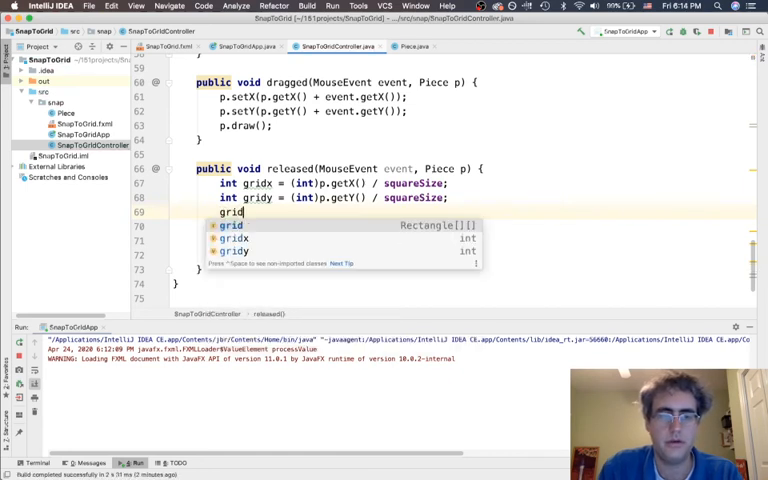
type("[gridx][gridy")
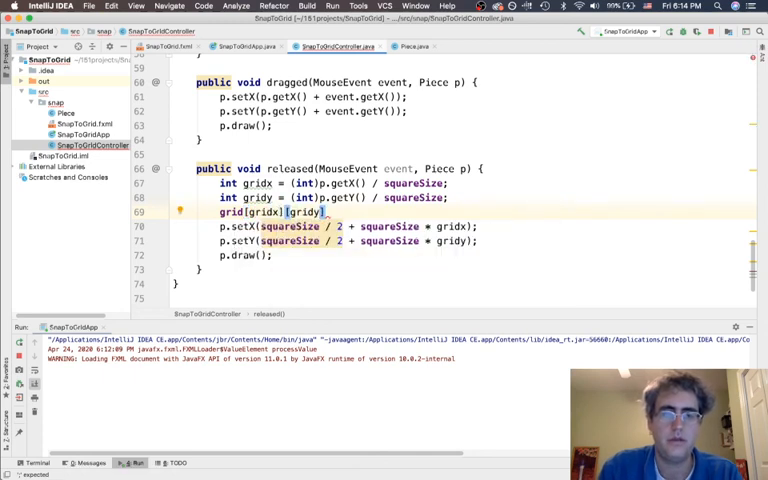
type(".setFill();")
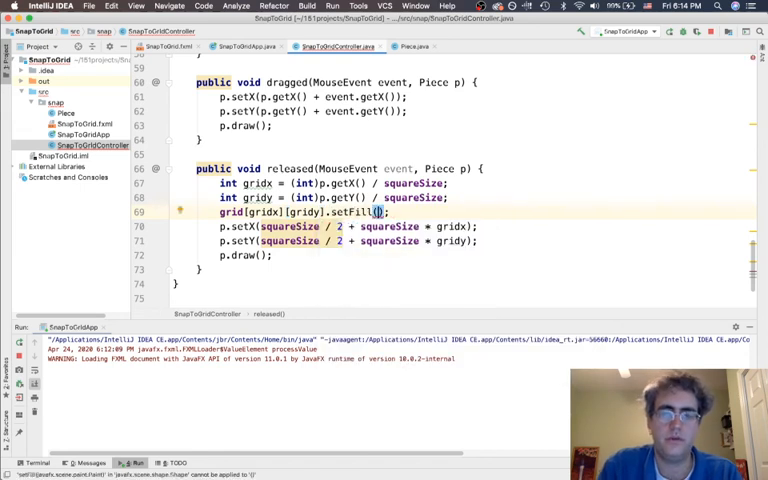
type("Color.")
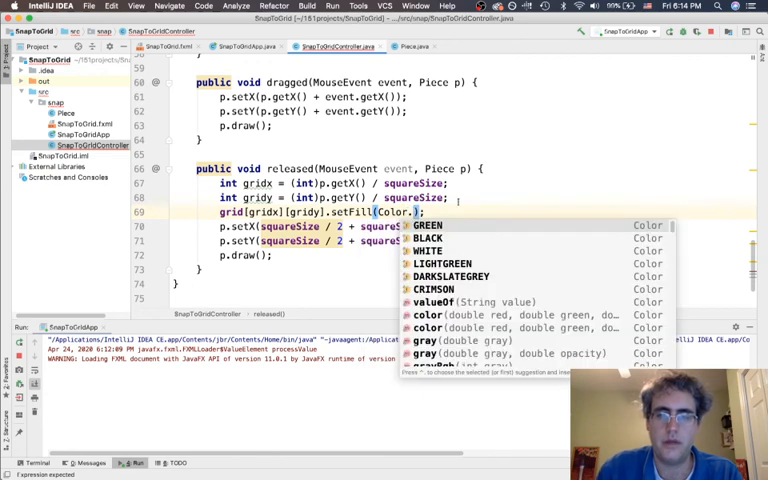
left_click(433, 288)
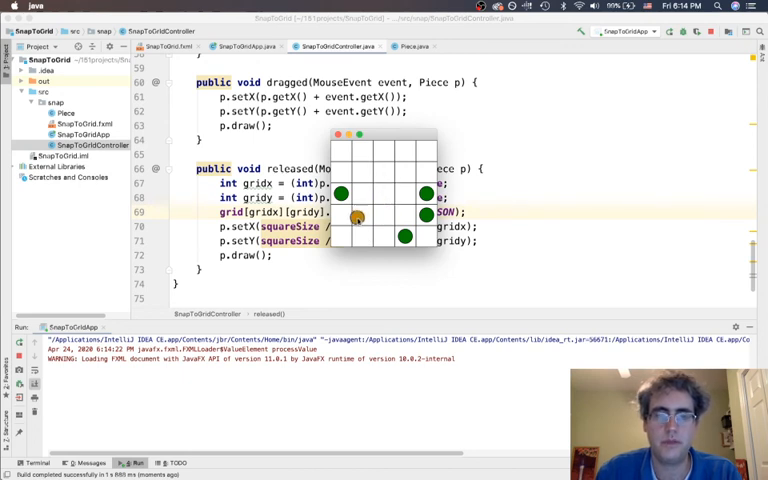
- Drag two pieces onto different cells to confirm those cells turn crimson
left_click_drag(357, 217, 368, 155)
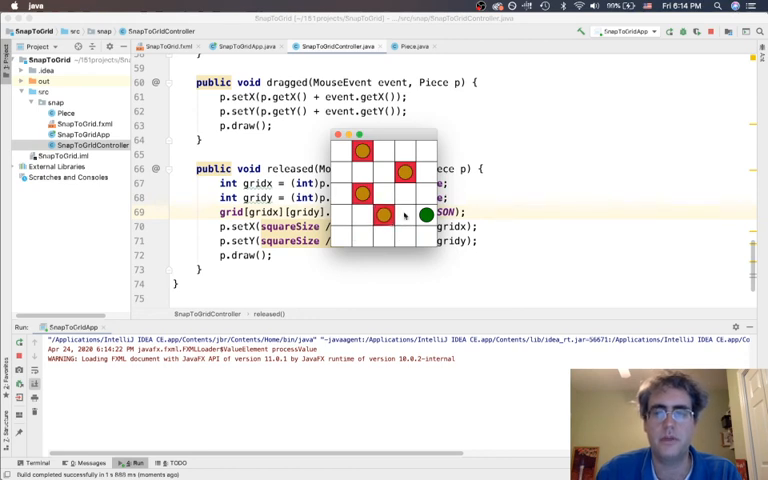
left_click_drag(425, 216, 400, 195)
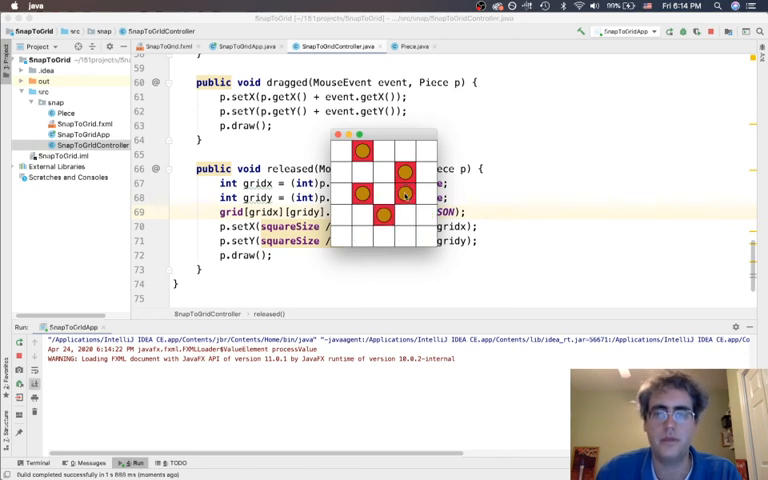